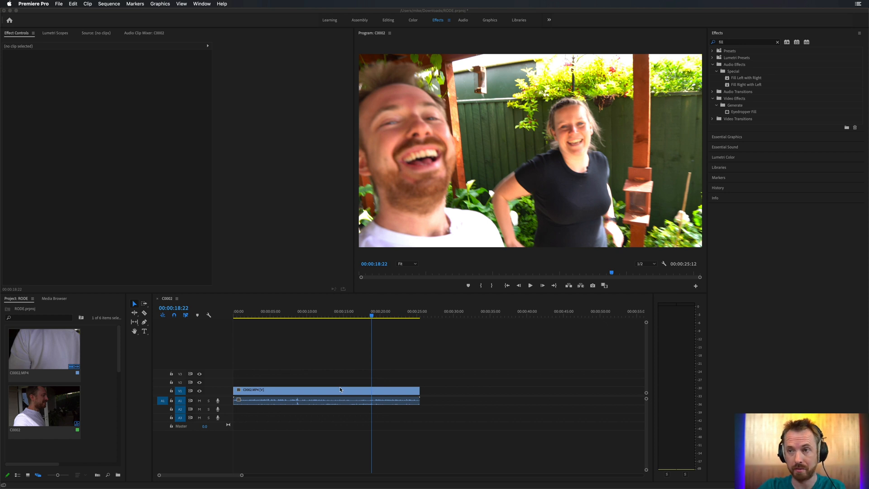
pyautogui.moveTo(225, 405)
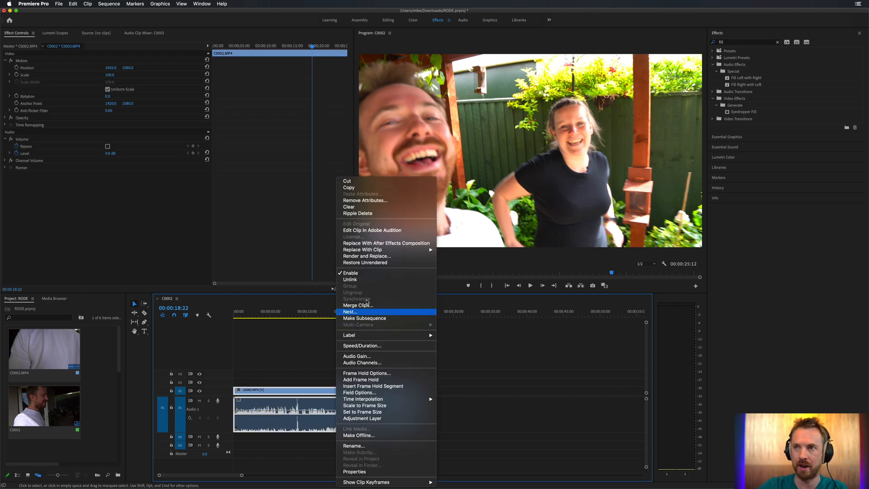
# Step: Send the lav audio clip to Adobe Audition via Edit Clip in Adobe Audition
pyautogui.click(366, 255)
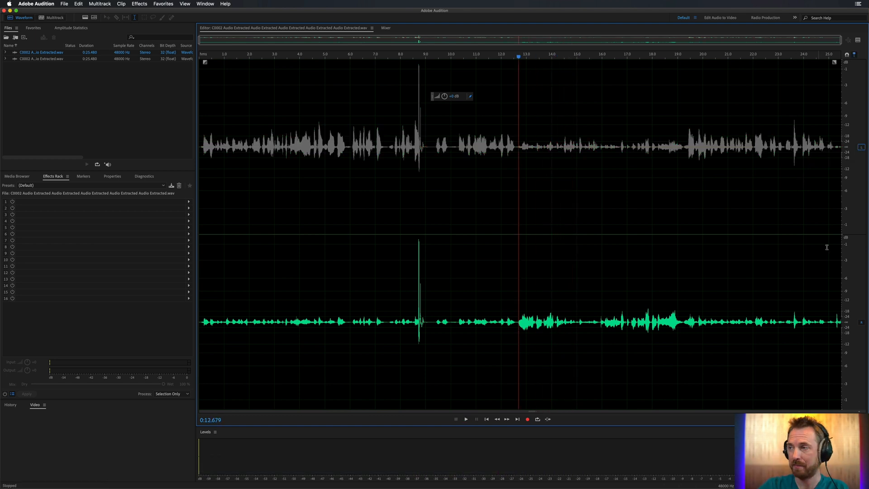
# Step: Isolate the left channel in Audition, play it back, and toggle channels
pyautogui.click(466, 419)
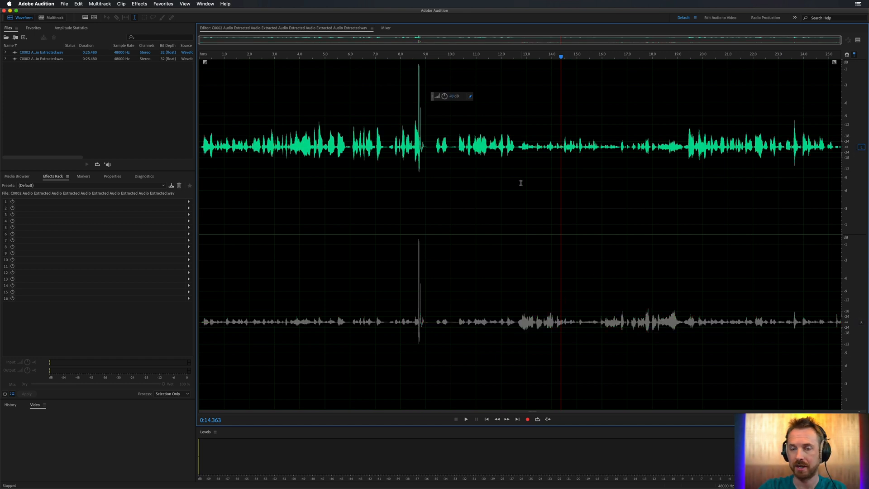
pyautogui.click(466, 419)
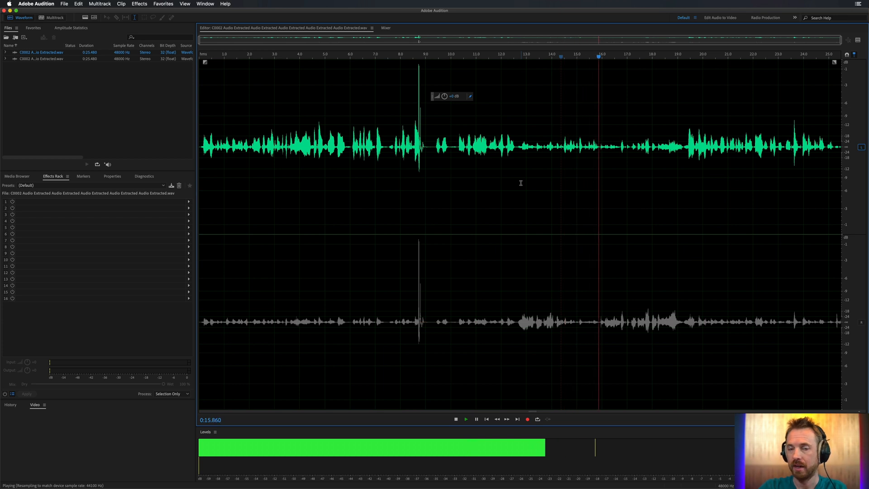
pyautogui.click(456, 419)
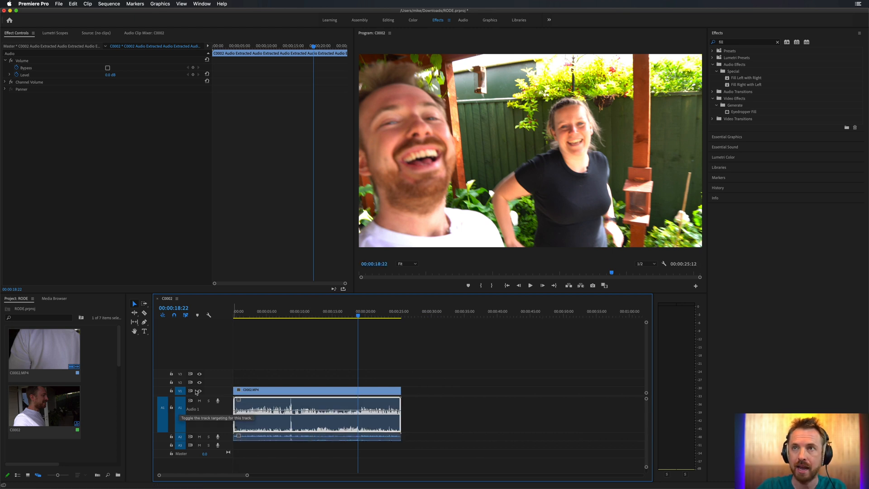
# Step: In the Audio workspace, rename the tracks Mike and Izabela, then return to Effects
pyautogui.click(463, 20)
pyautogui.write('Mike')
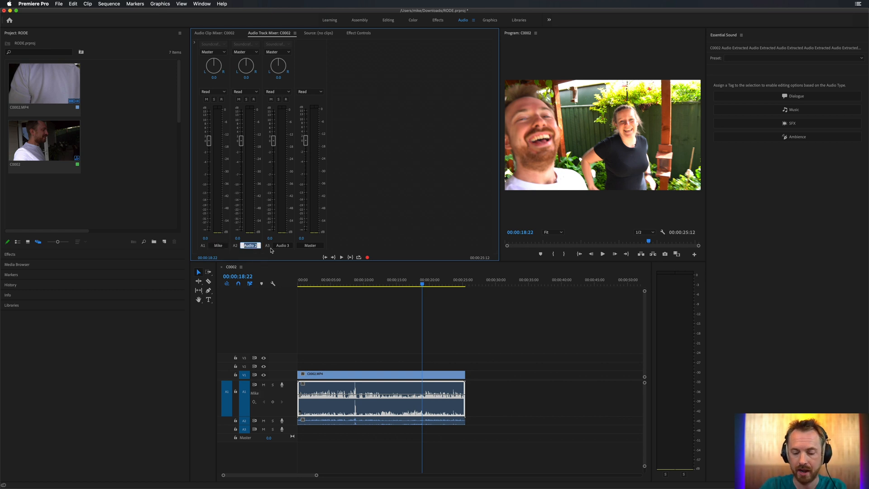
pyautogui.write('Izabela')
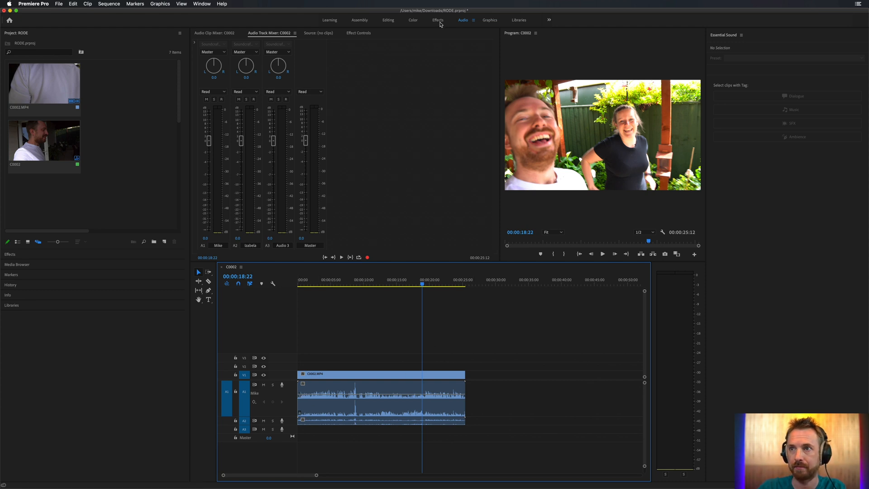
pyautogui.click(438, 20)
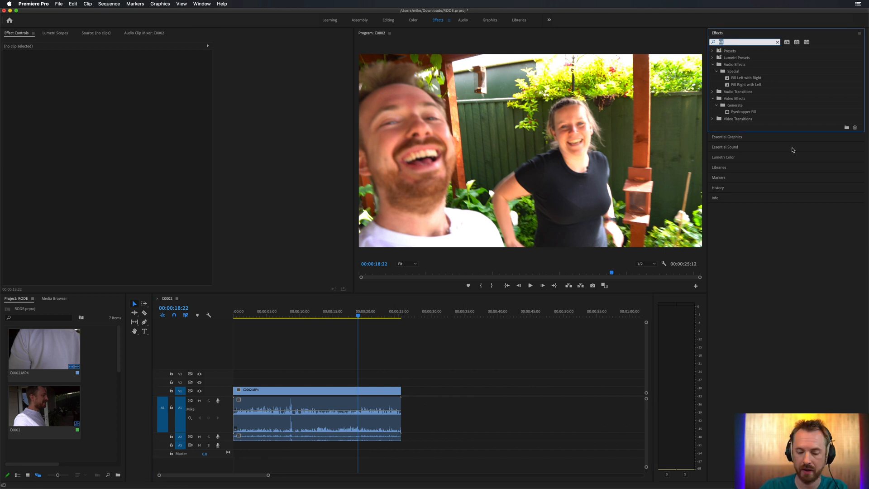
# Step: Apply the Fill Left with Right effect to the clip, then solo and play
pyautogui.write('fill')
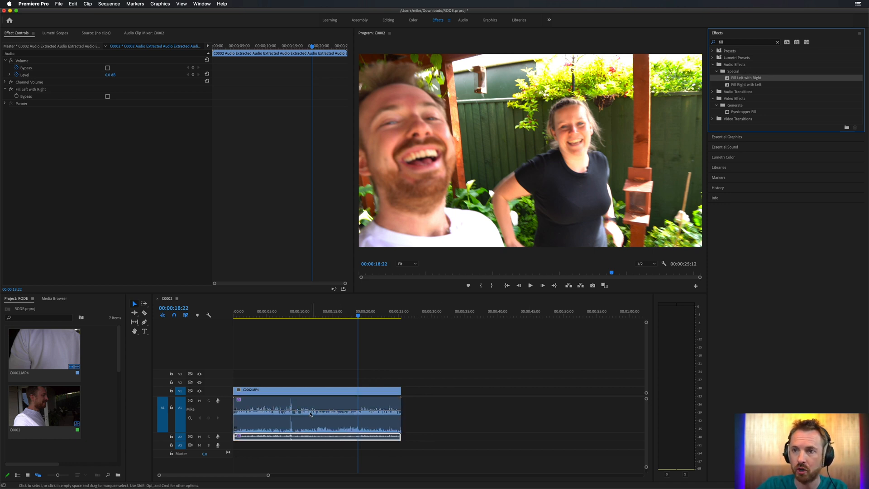
pyautogui.click(311, 310)
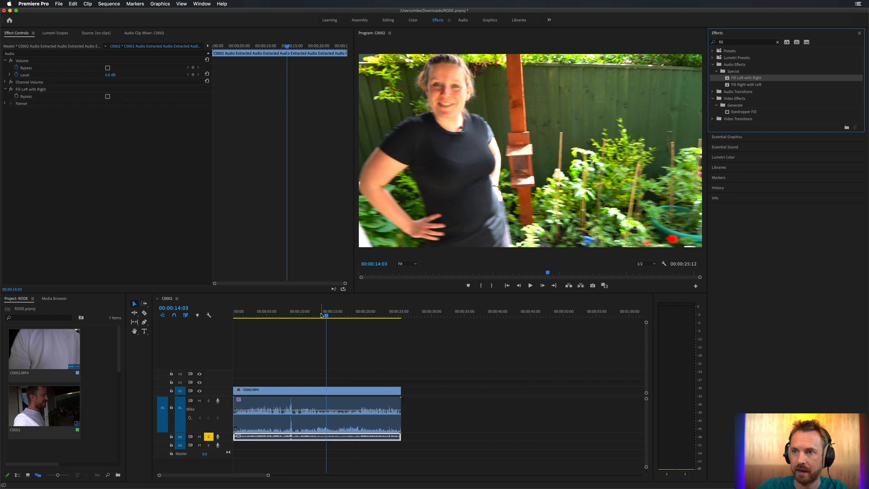
pyautogui.click(530, 284)
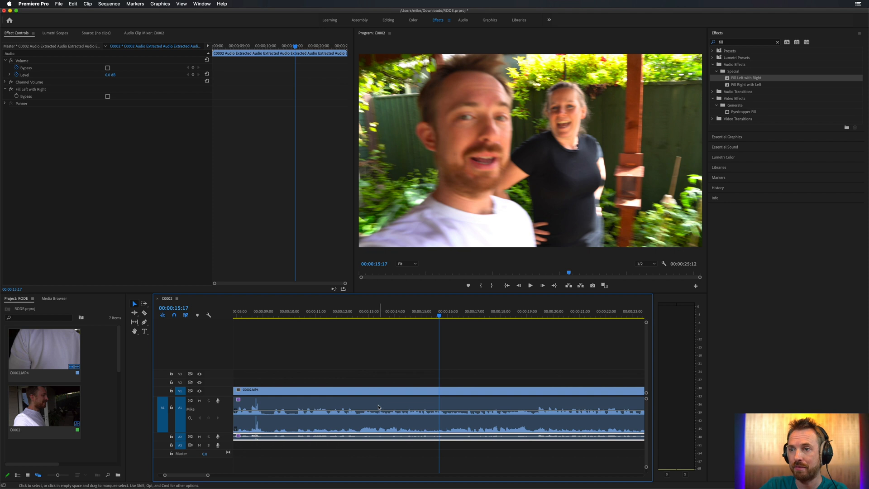
# Step: Split the audio at the speaker change and add overlapping volume fades between clips
pyautogui.click(304, 310)
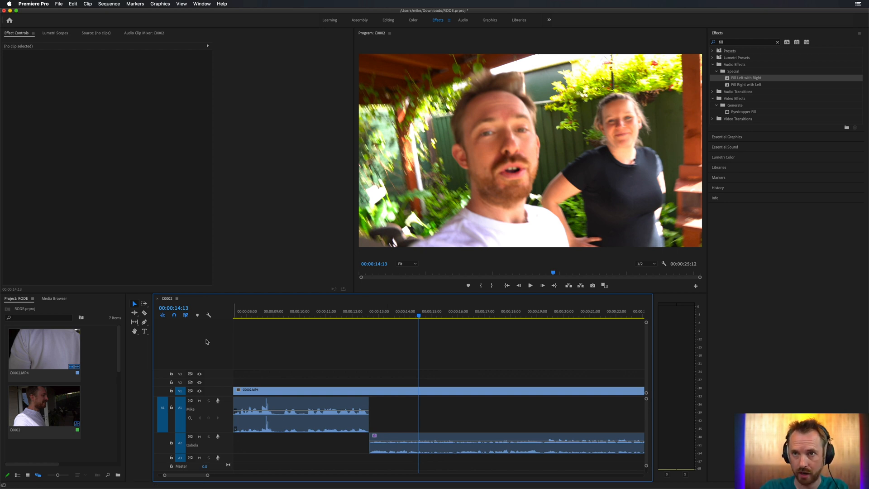
pyautogui.moveTo(143, 323)
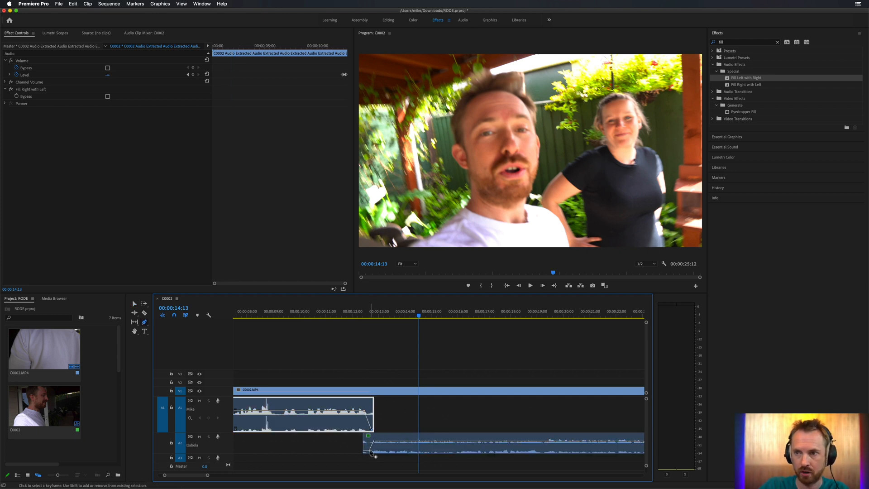
pyautogui.click(301, 311)
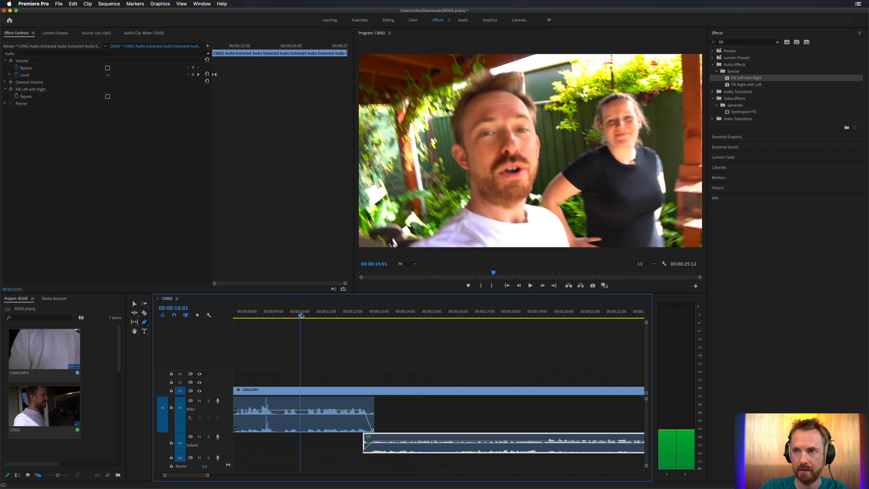
pyautogui.click(529, 285)
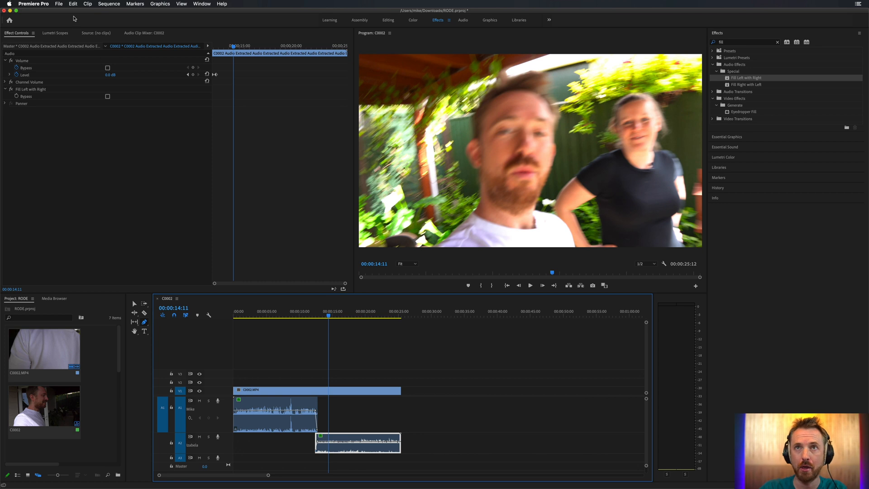
# Step: Search 'mrc' in Effects and collapse other preset folders to reveal microphone presets
pyautogui.click(72, 4)
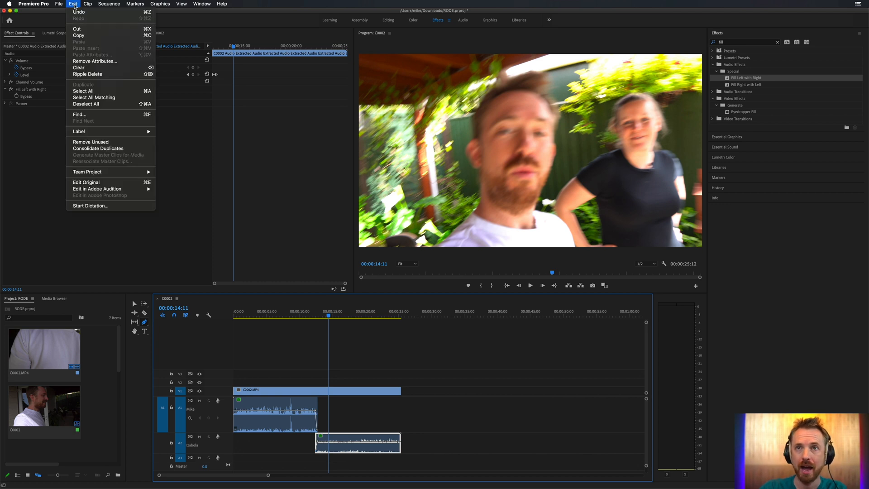
pyautogui.moveTo(96, 188)
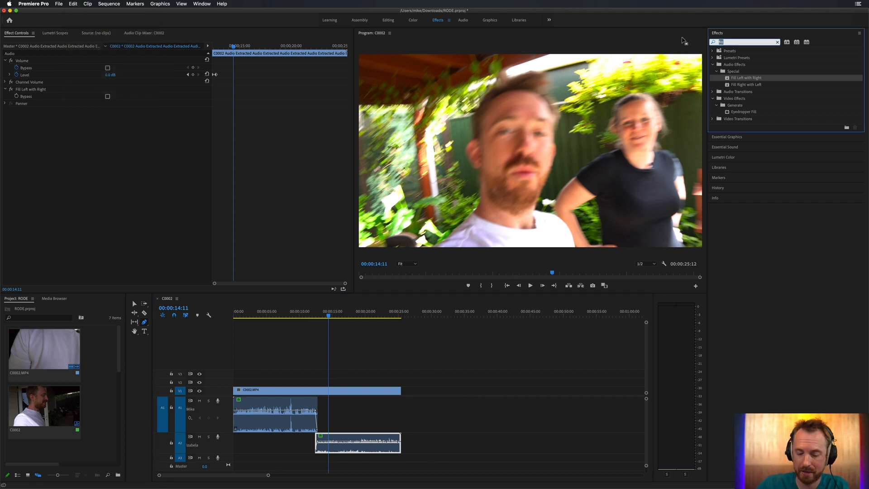
pyautogui.write('mrc')
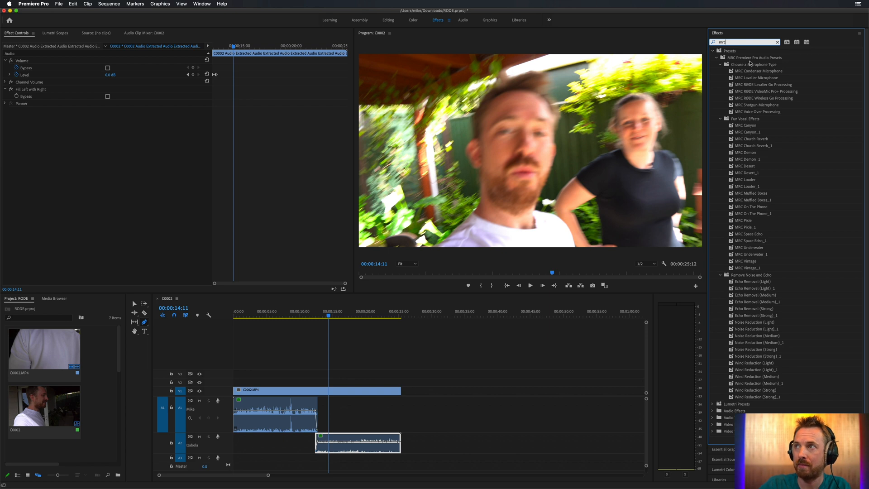
pyautogui.click(720, 118)
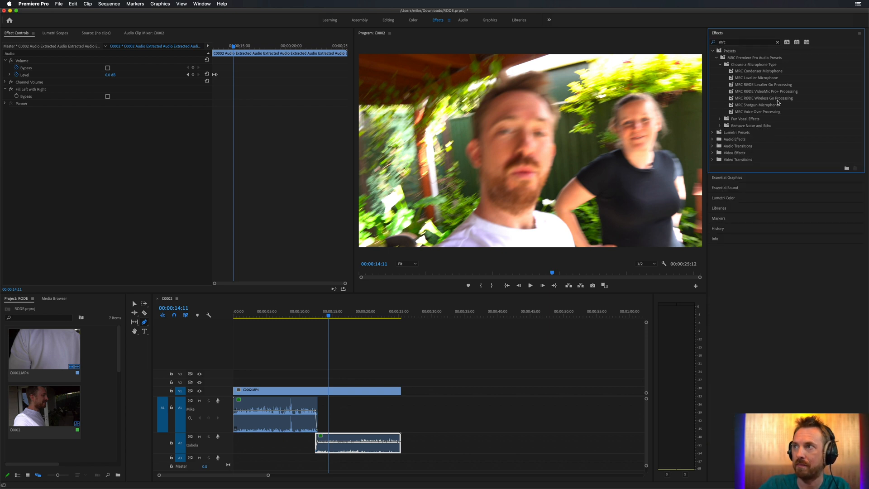
pyautogui.moveTo(781, 88)
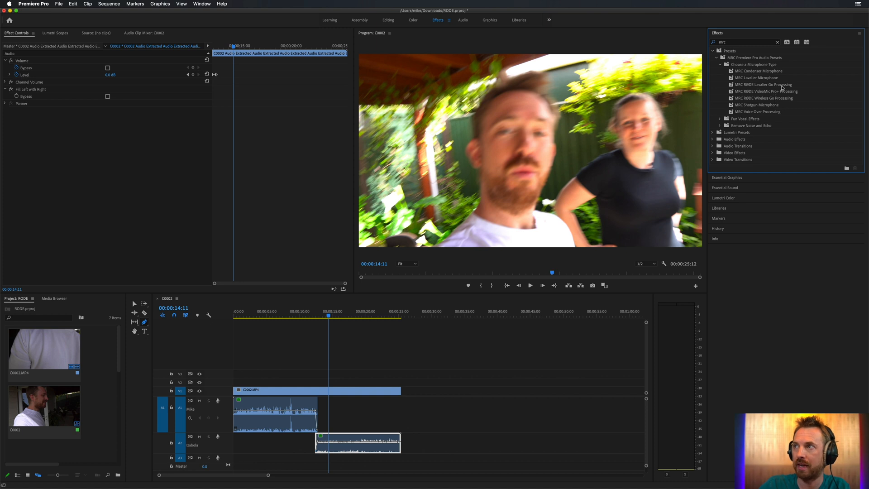